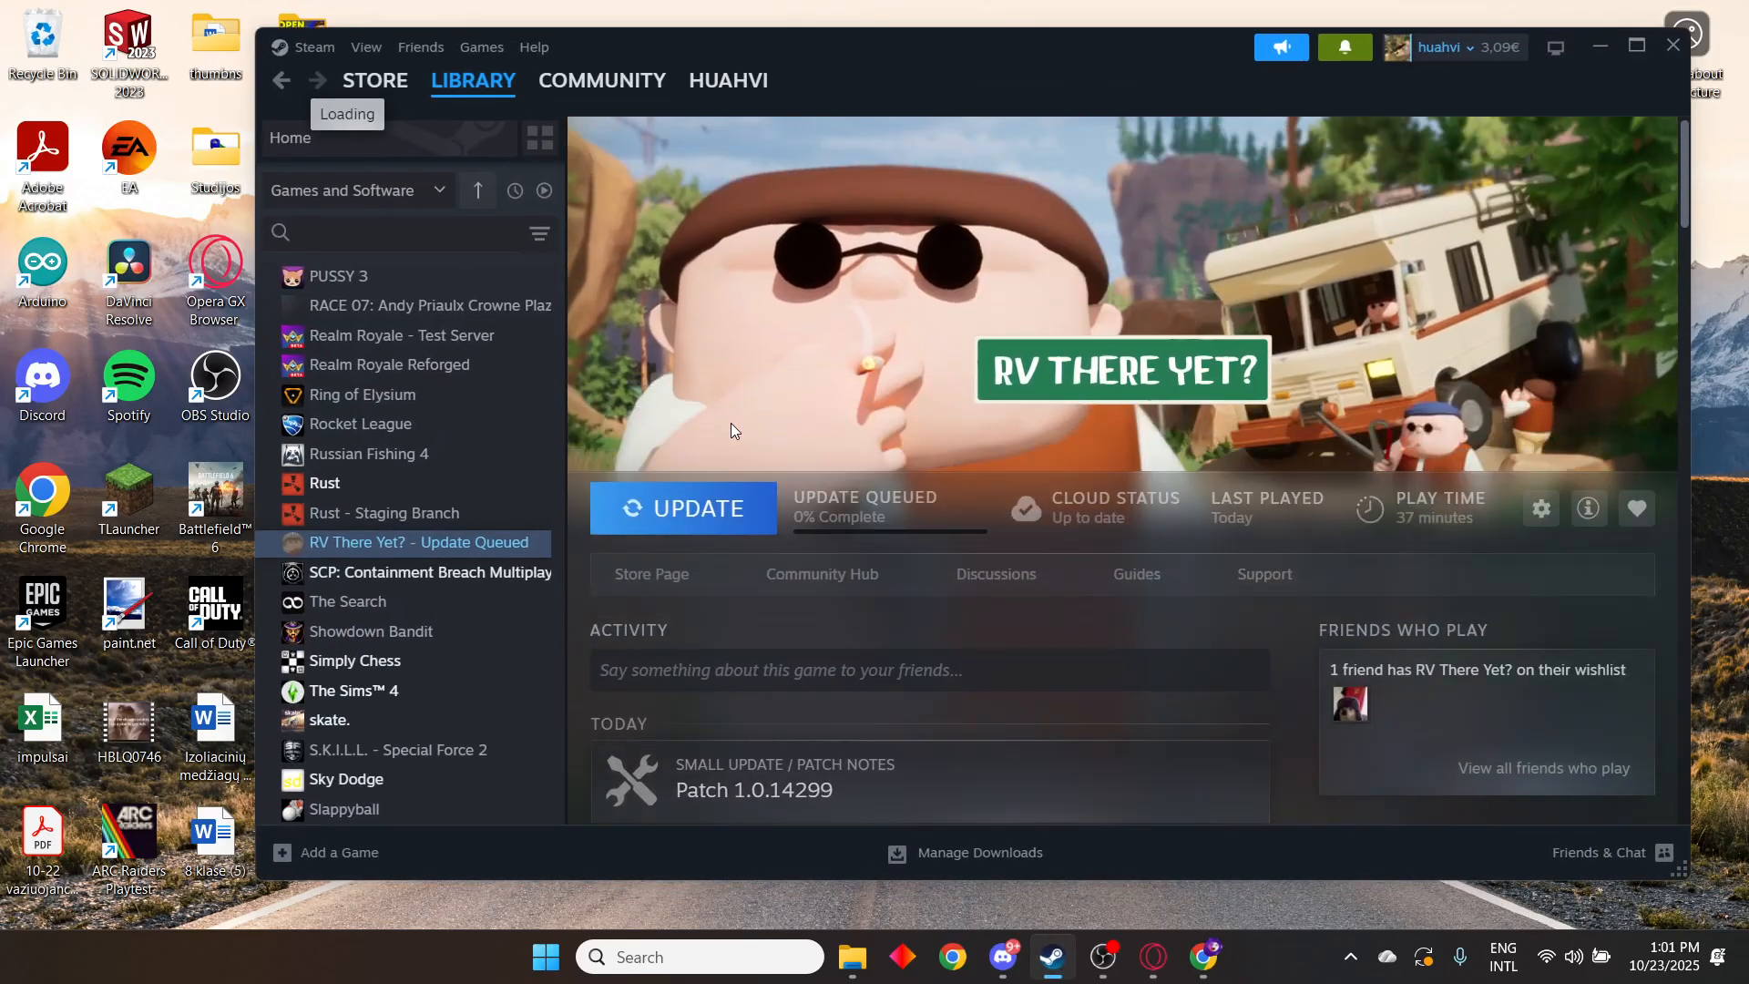
Start the RV There Yet? update and reach its Properties > Installed Files page
click(681, 508)
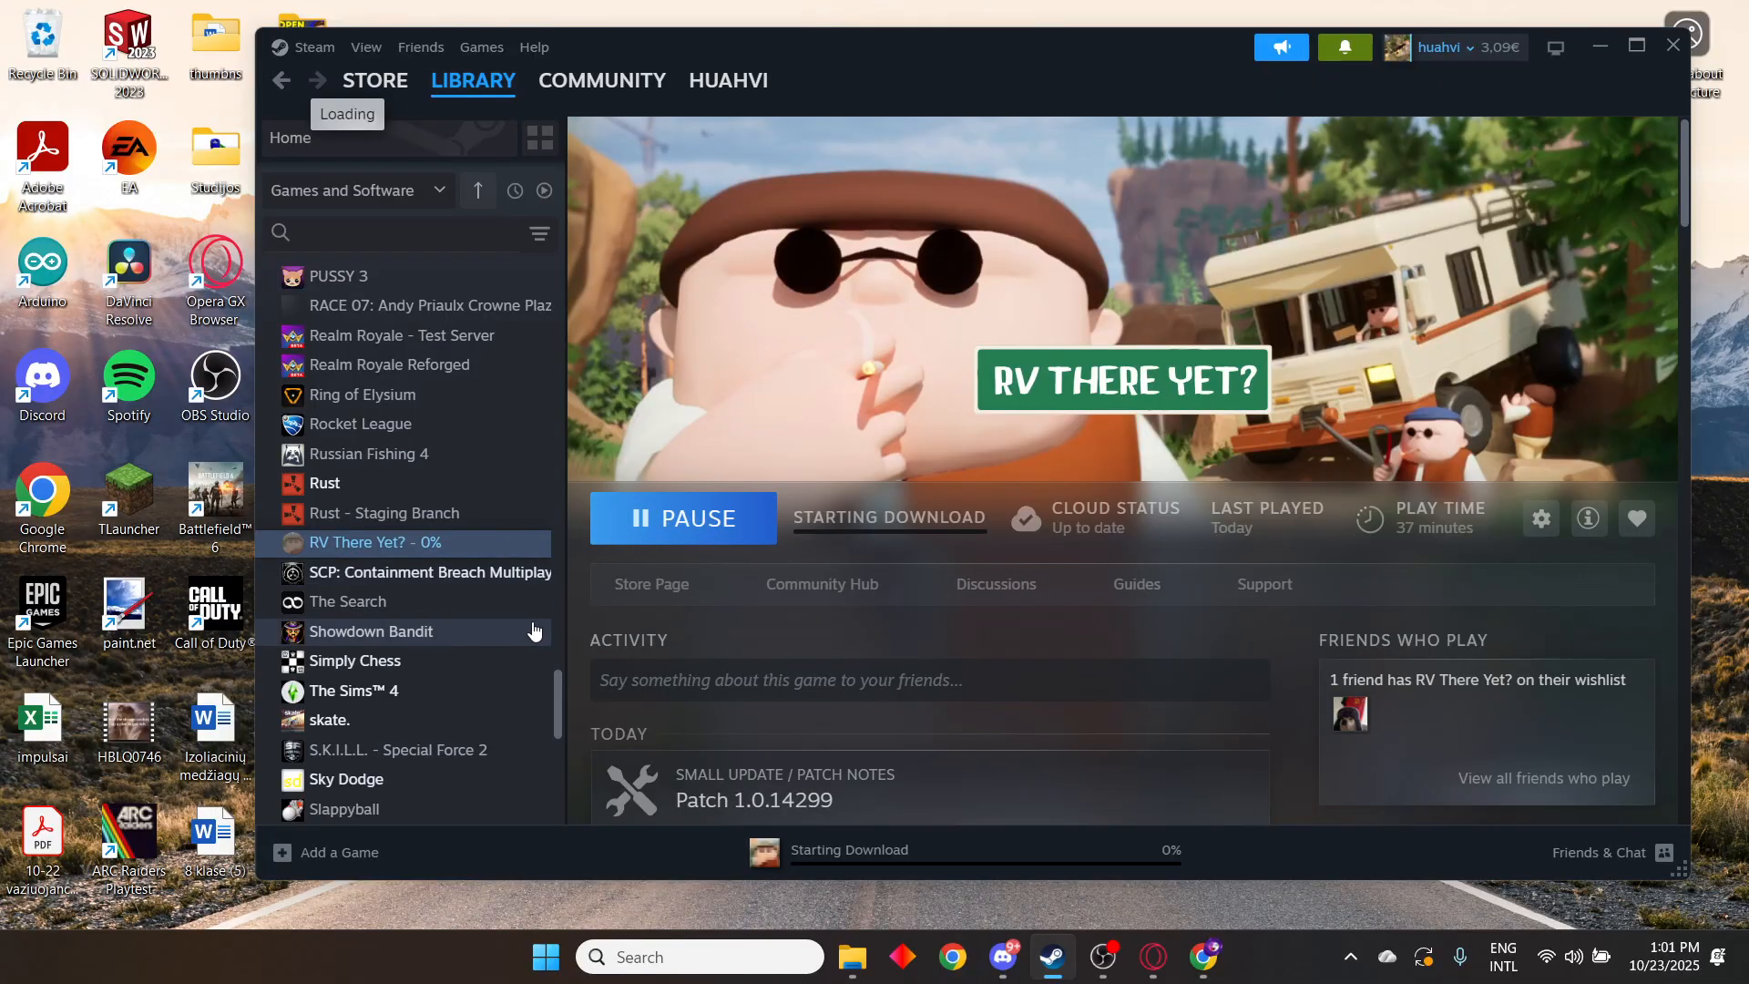
right_click(373, 543)
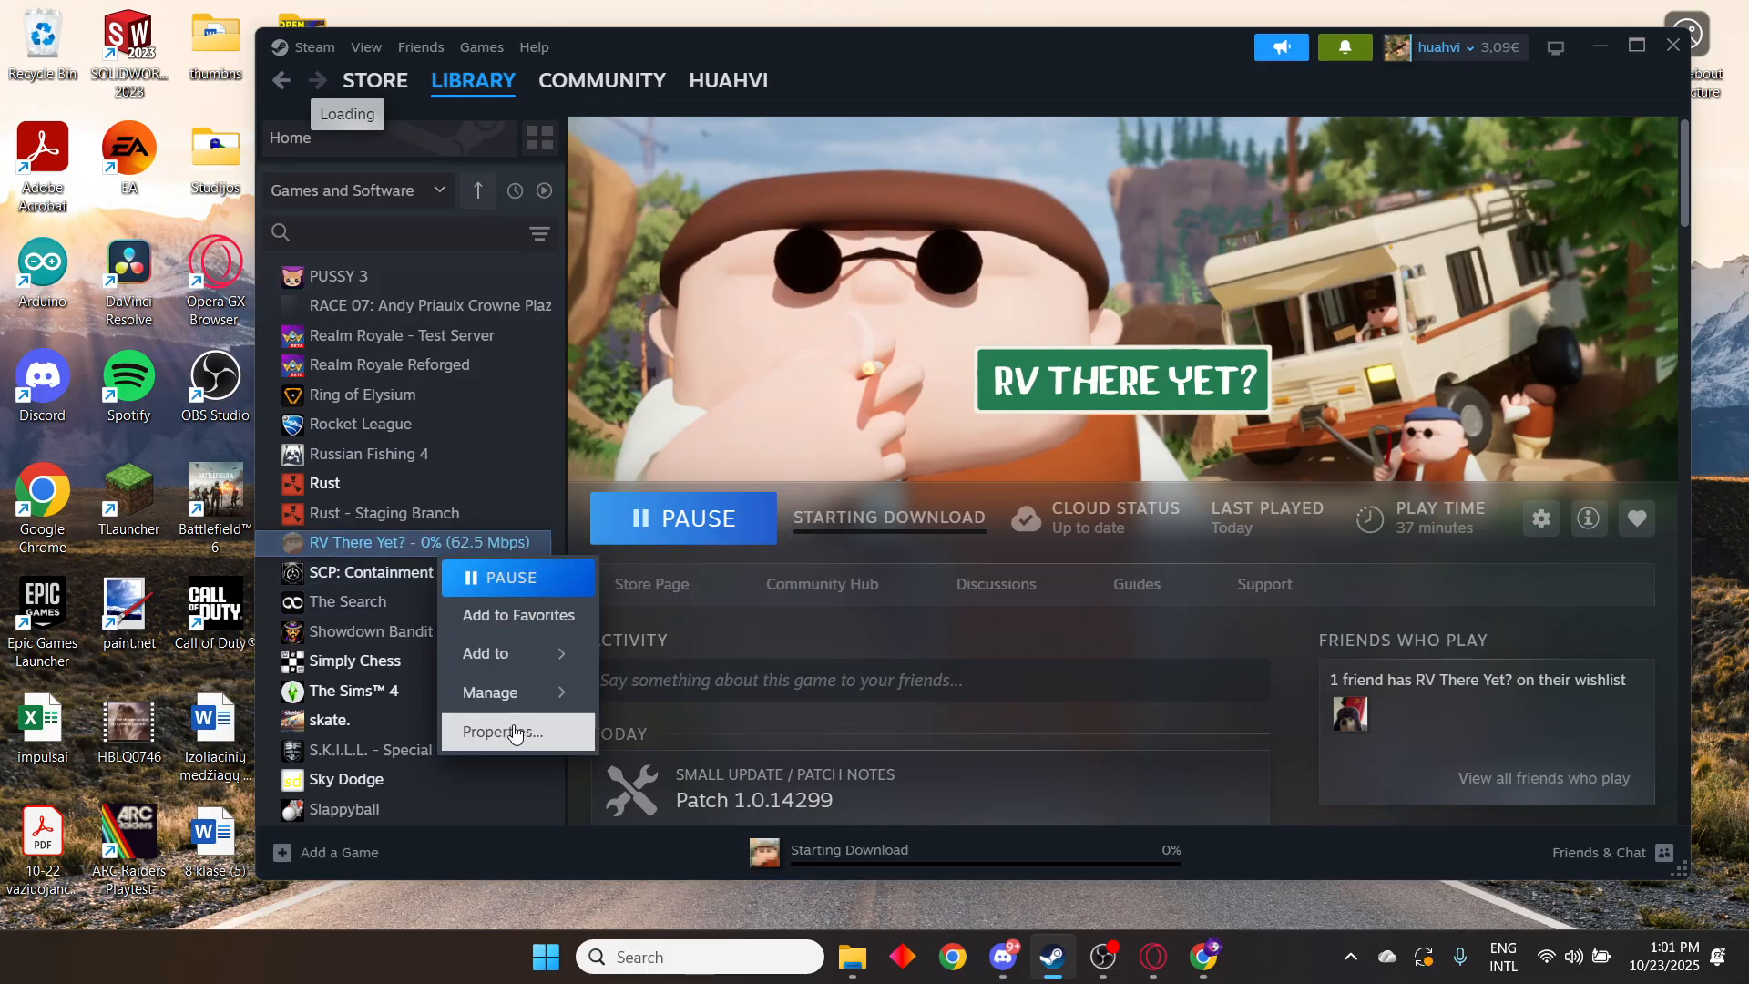
click(504, 732)
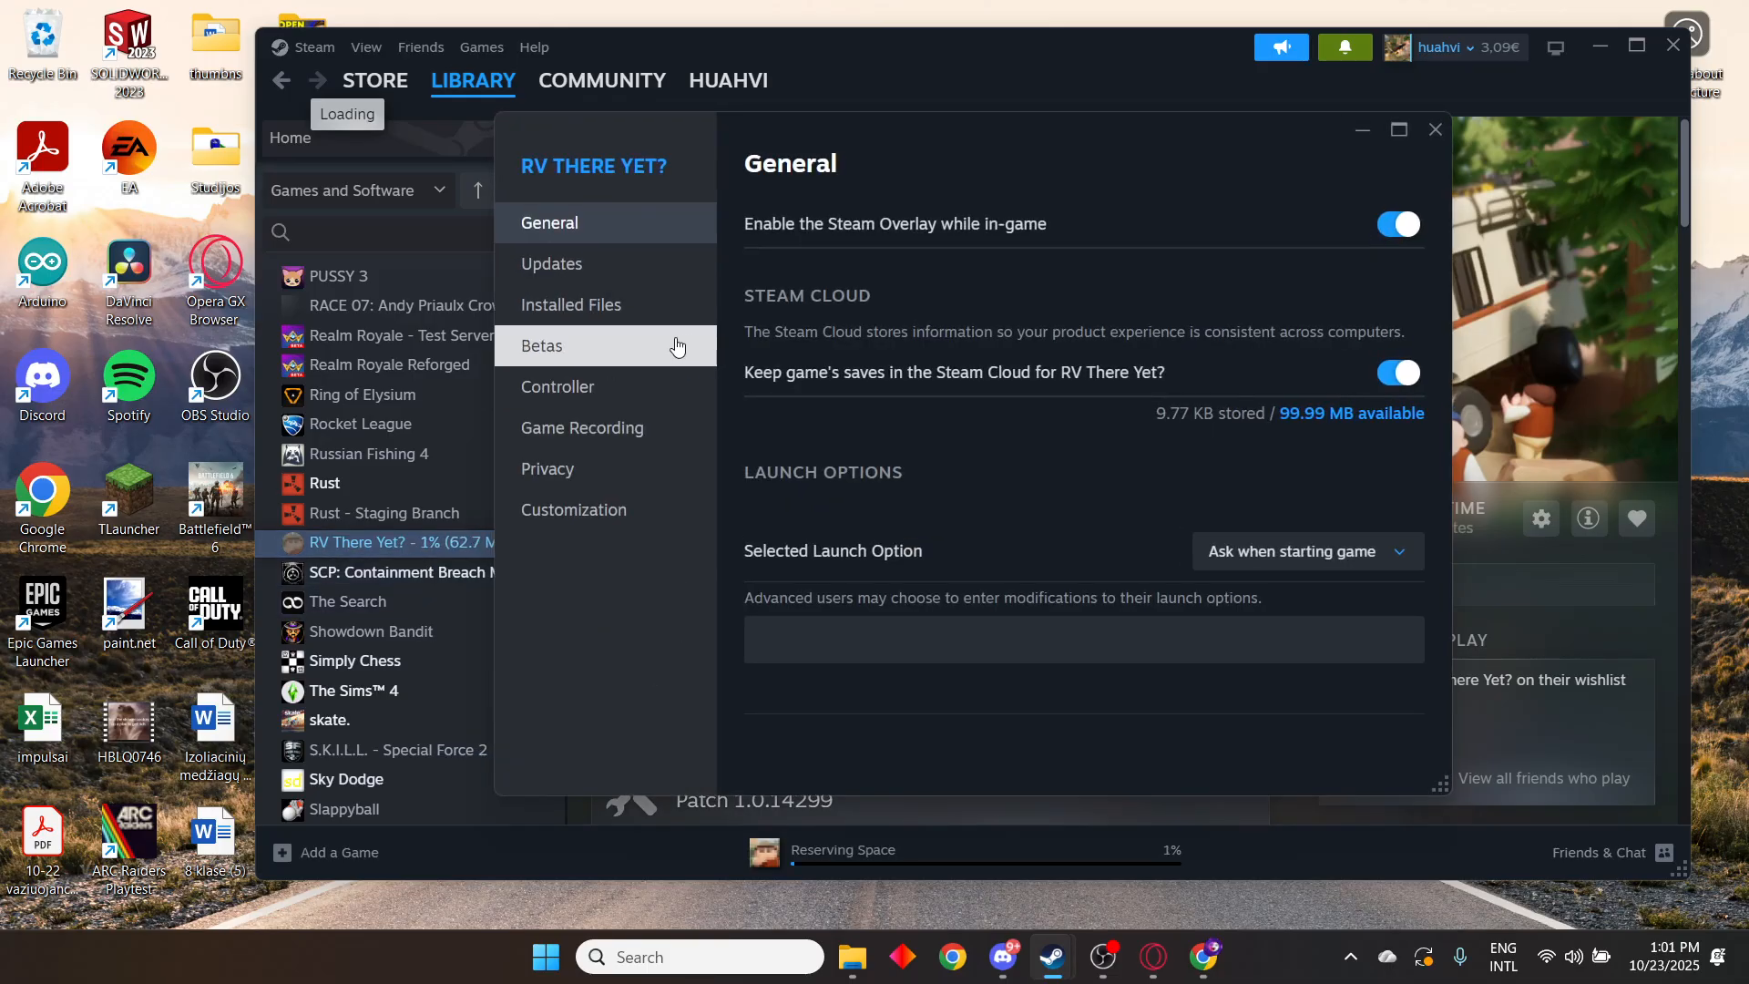
click(571, 305)
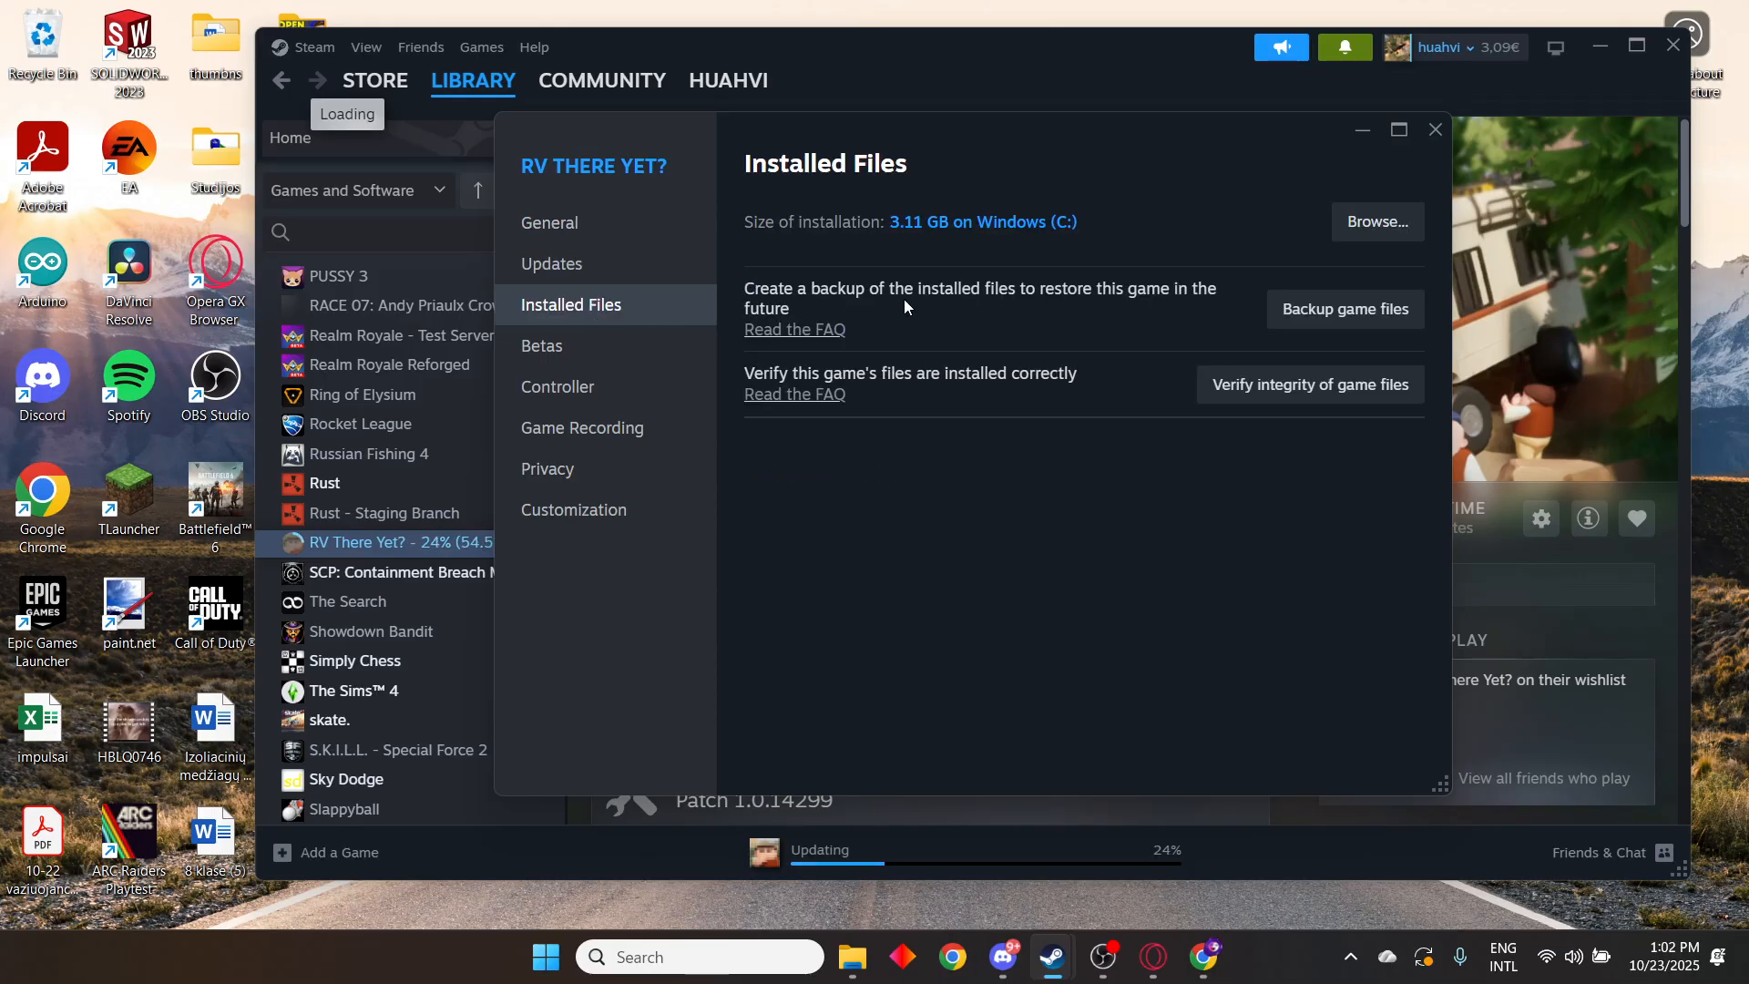
Browse to the install folder, enter Ride and launch the Ride application
click(1377, 221)
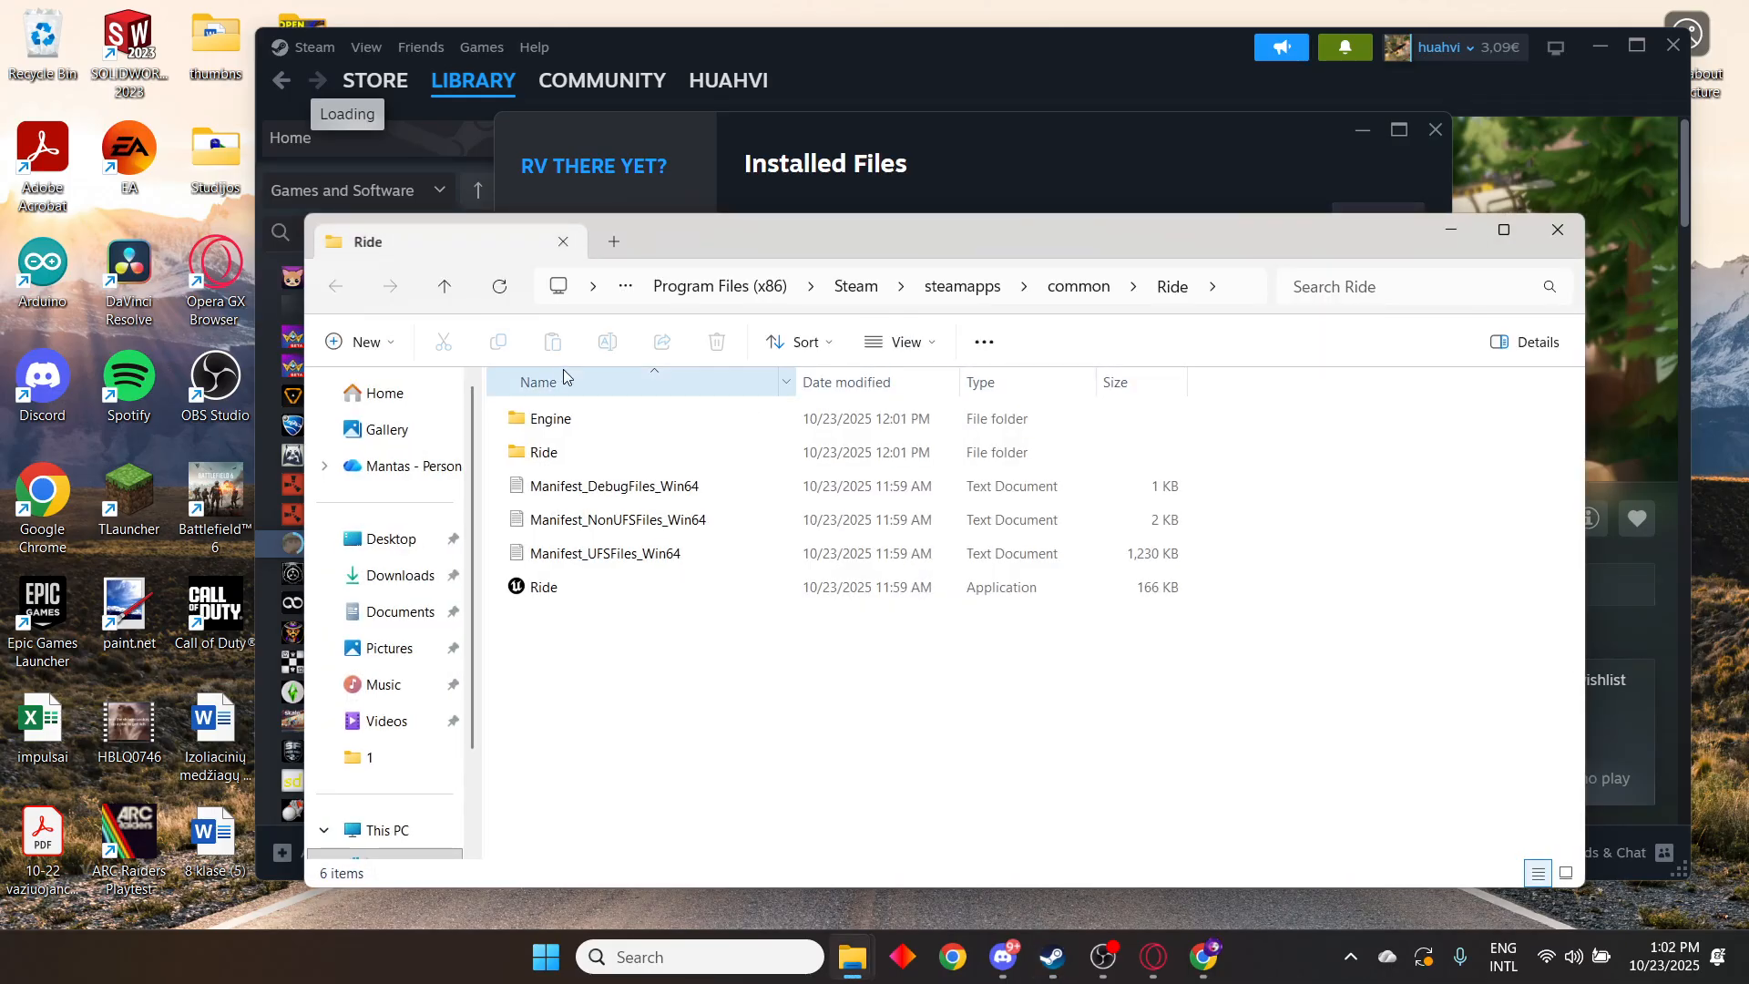
click(545, 586)
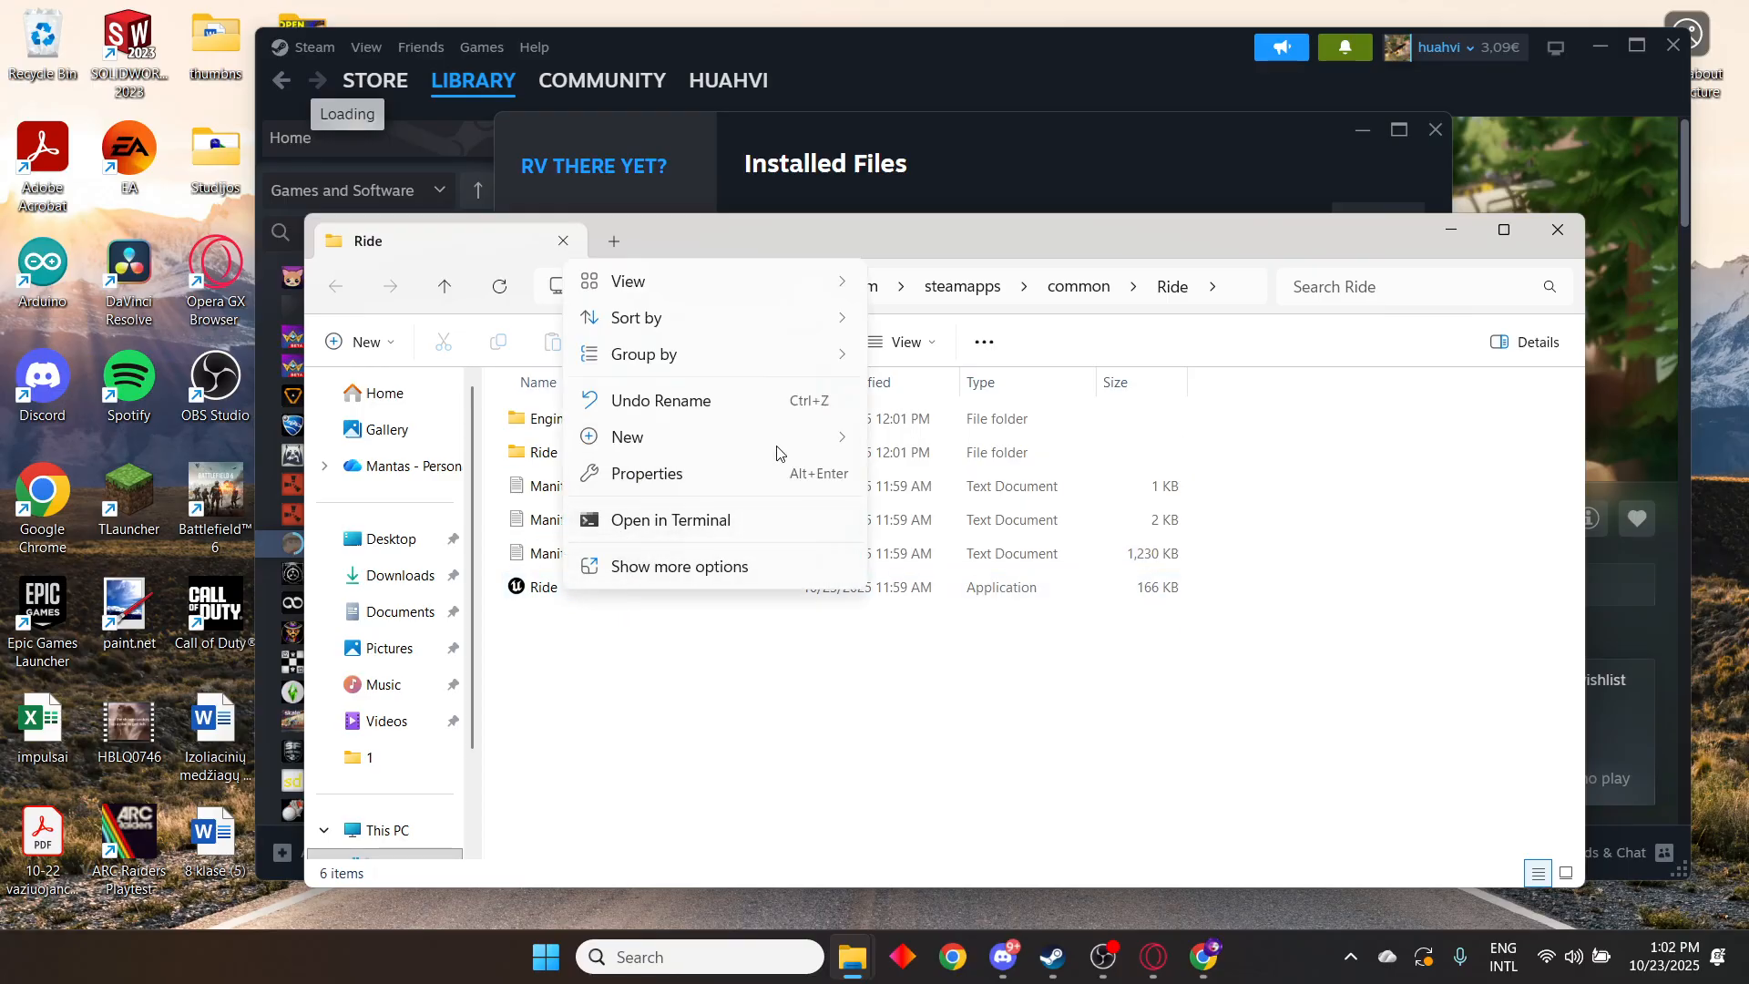
click(645, 474)
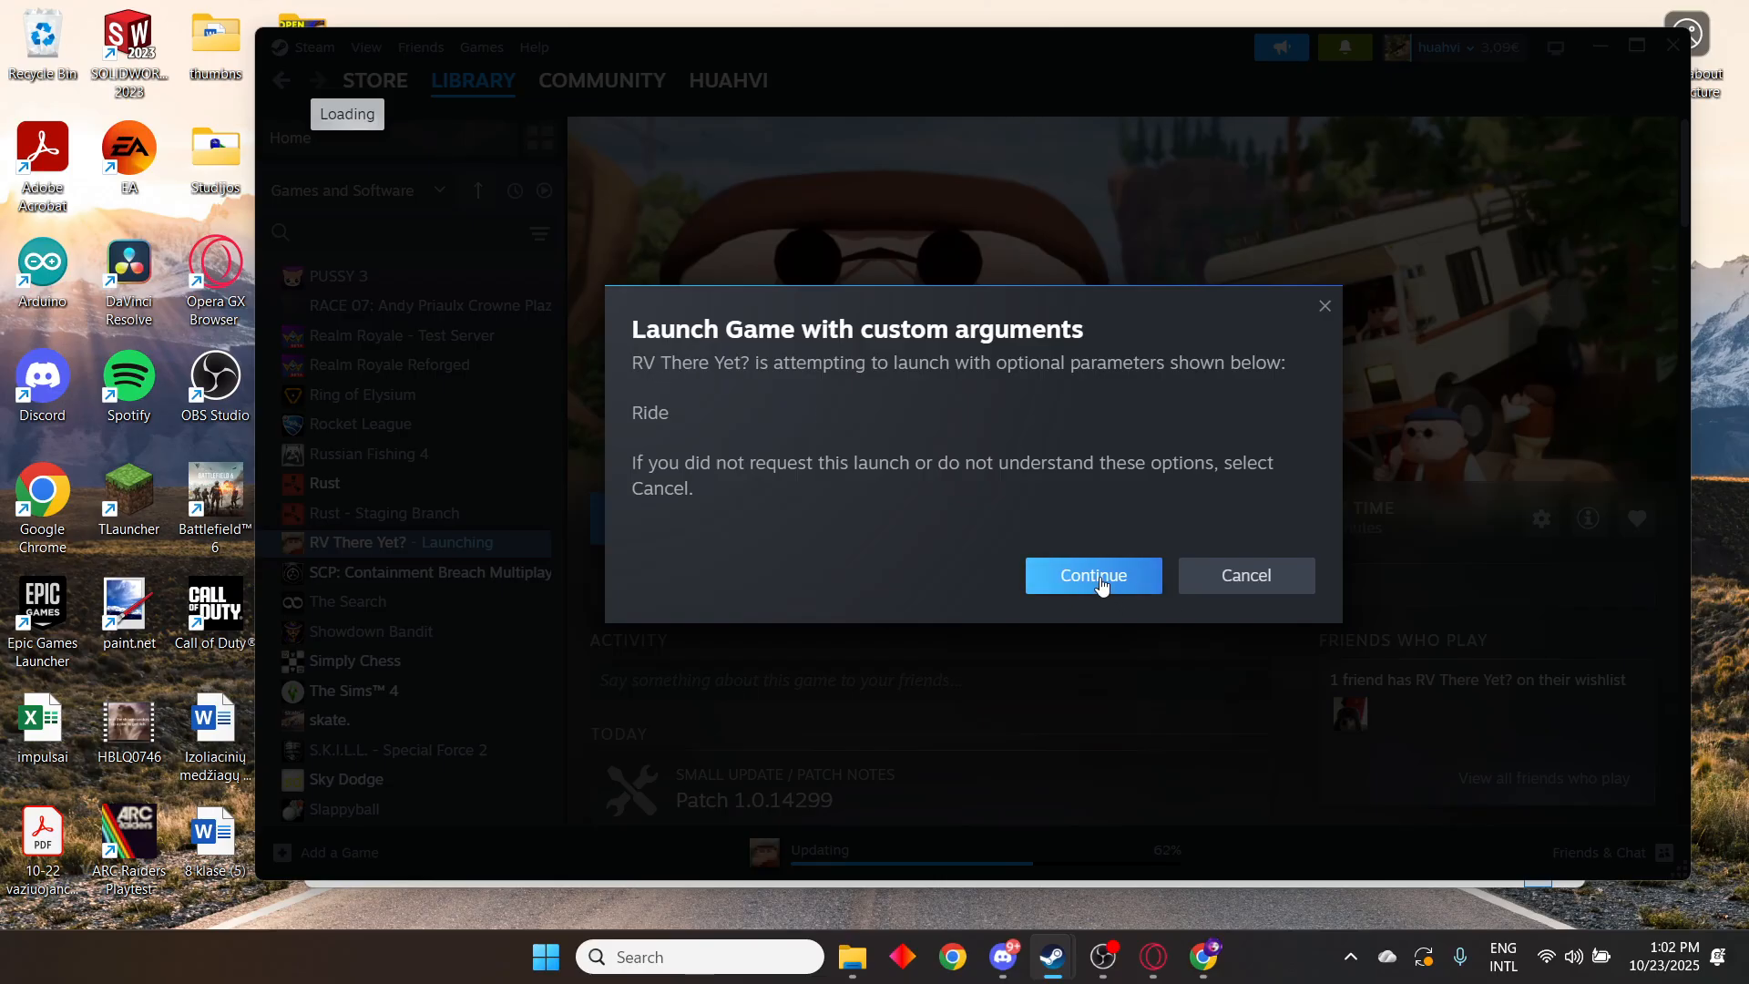
Continue the launch of RV There Yet? with the custom Ride argument
click(1091, 573)
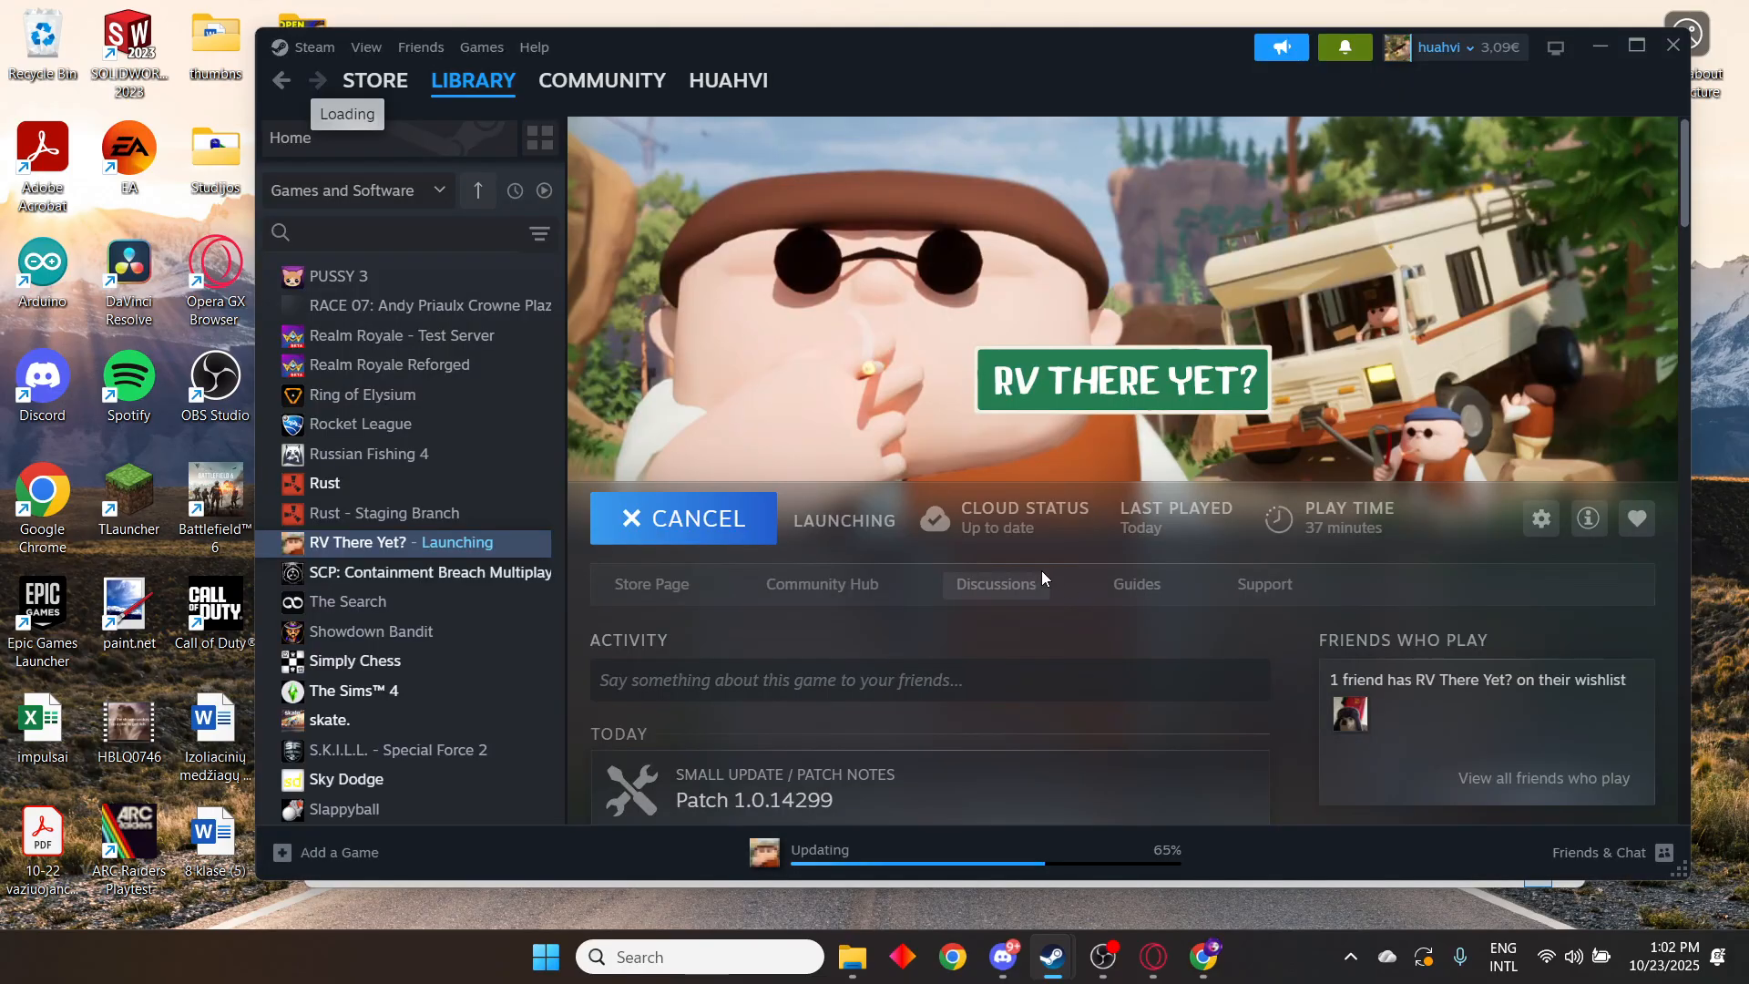
mouse_move(1000, 516)
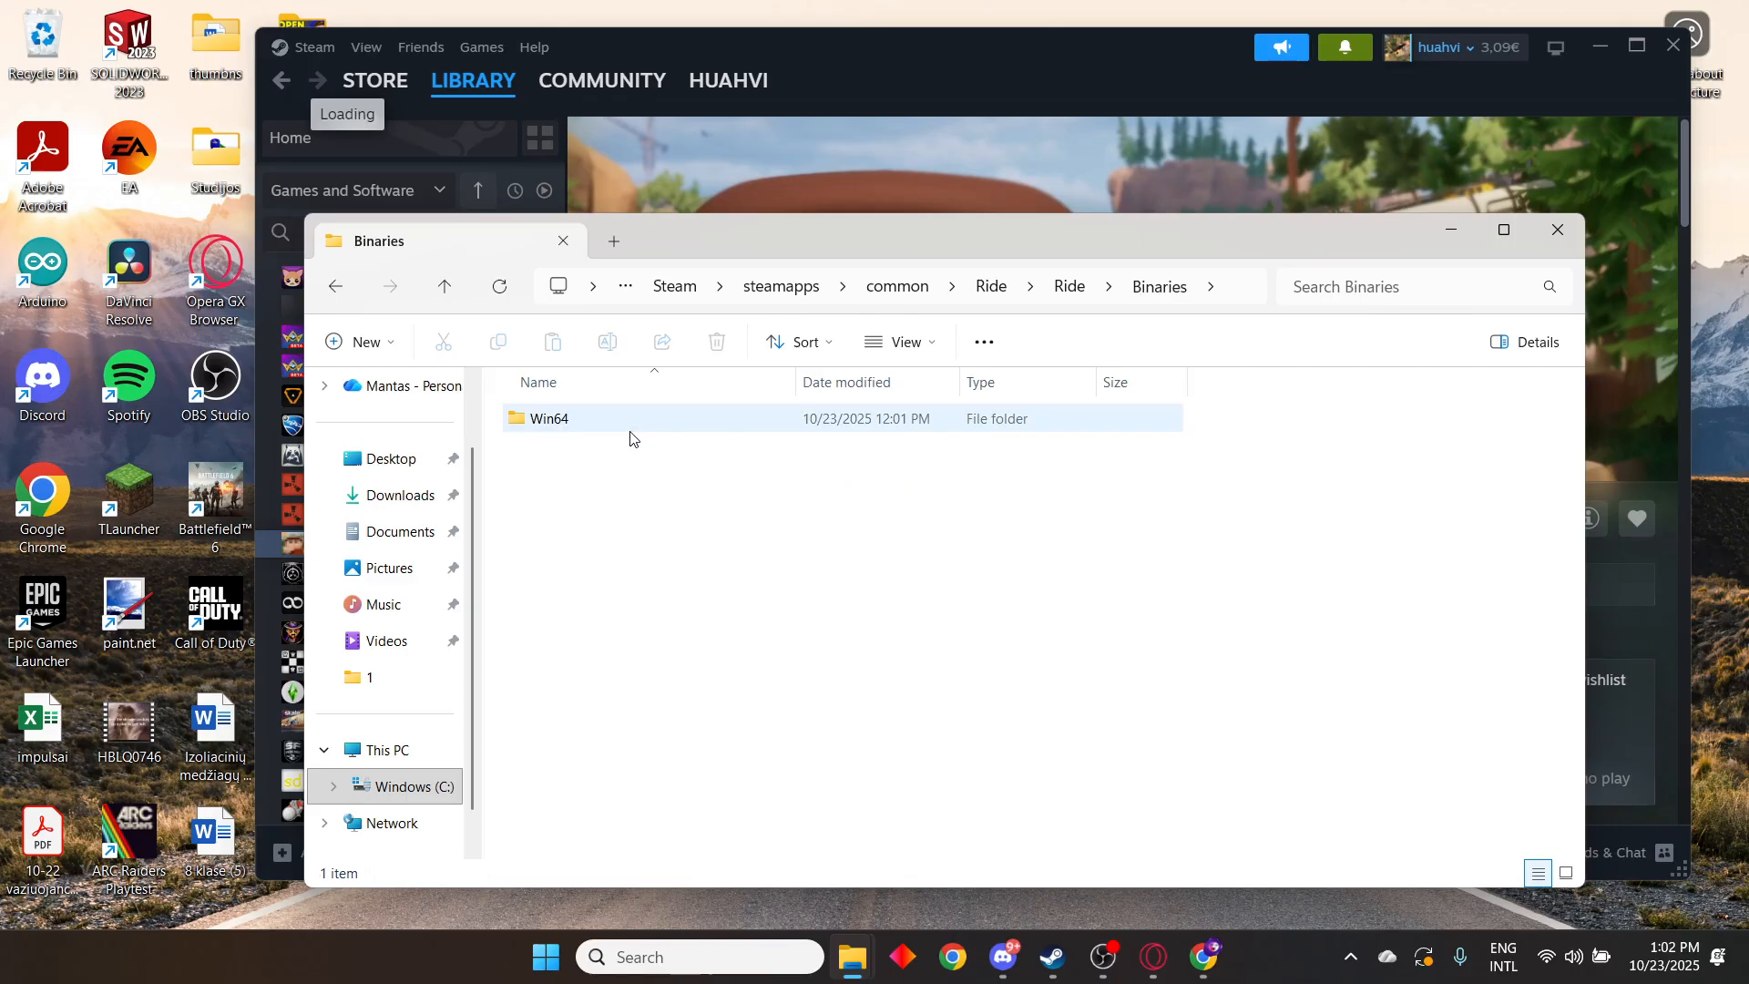
Inside Ride\Binaries\Win64, bring up the Properties of Ride-Win64-Shipping
double_click(548, 417)
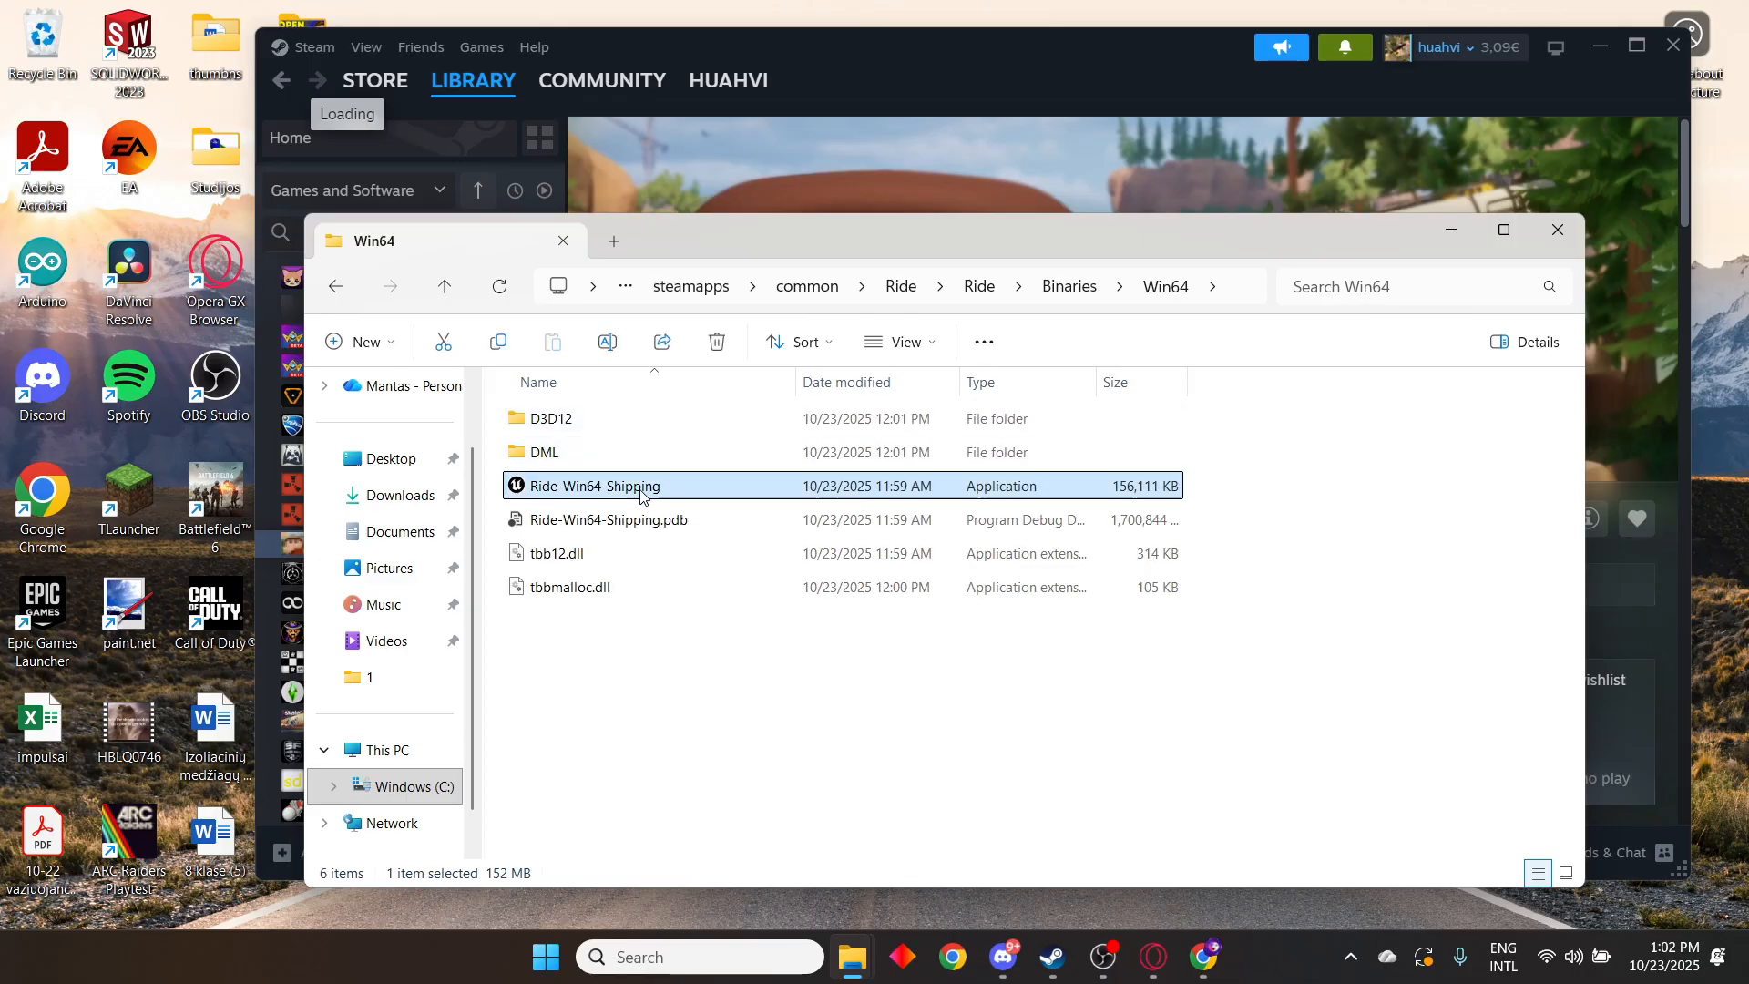
right_click(592, 485)
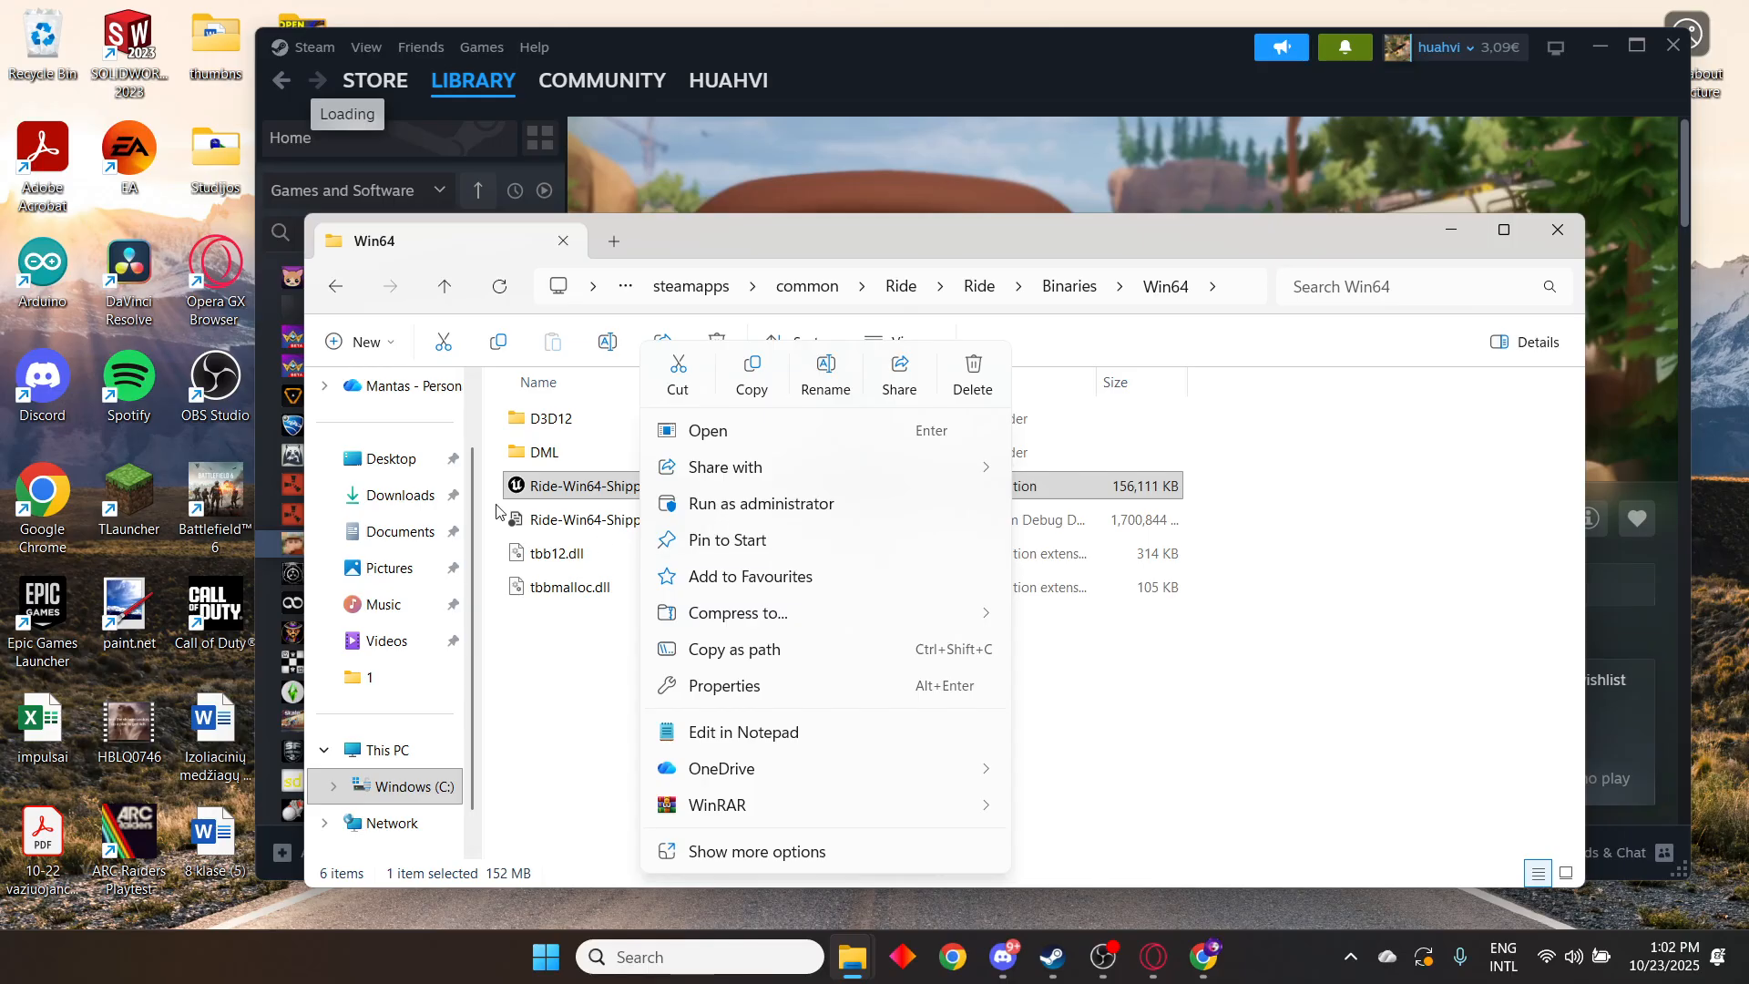
mouse_move(723, 503)
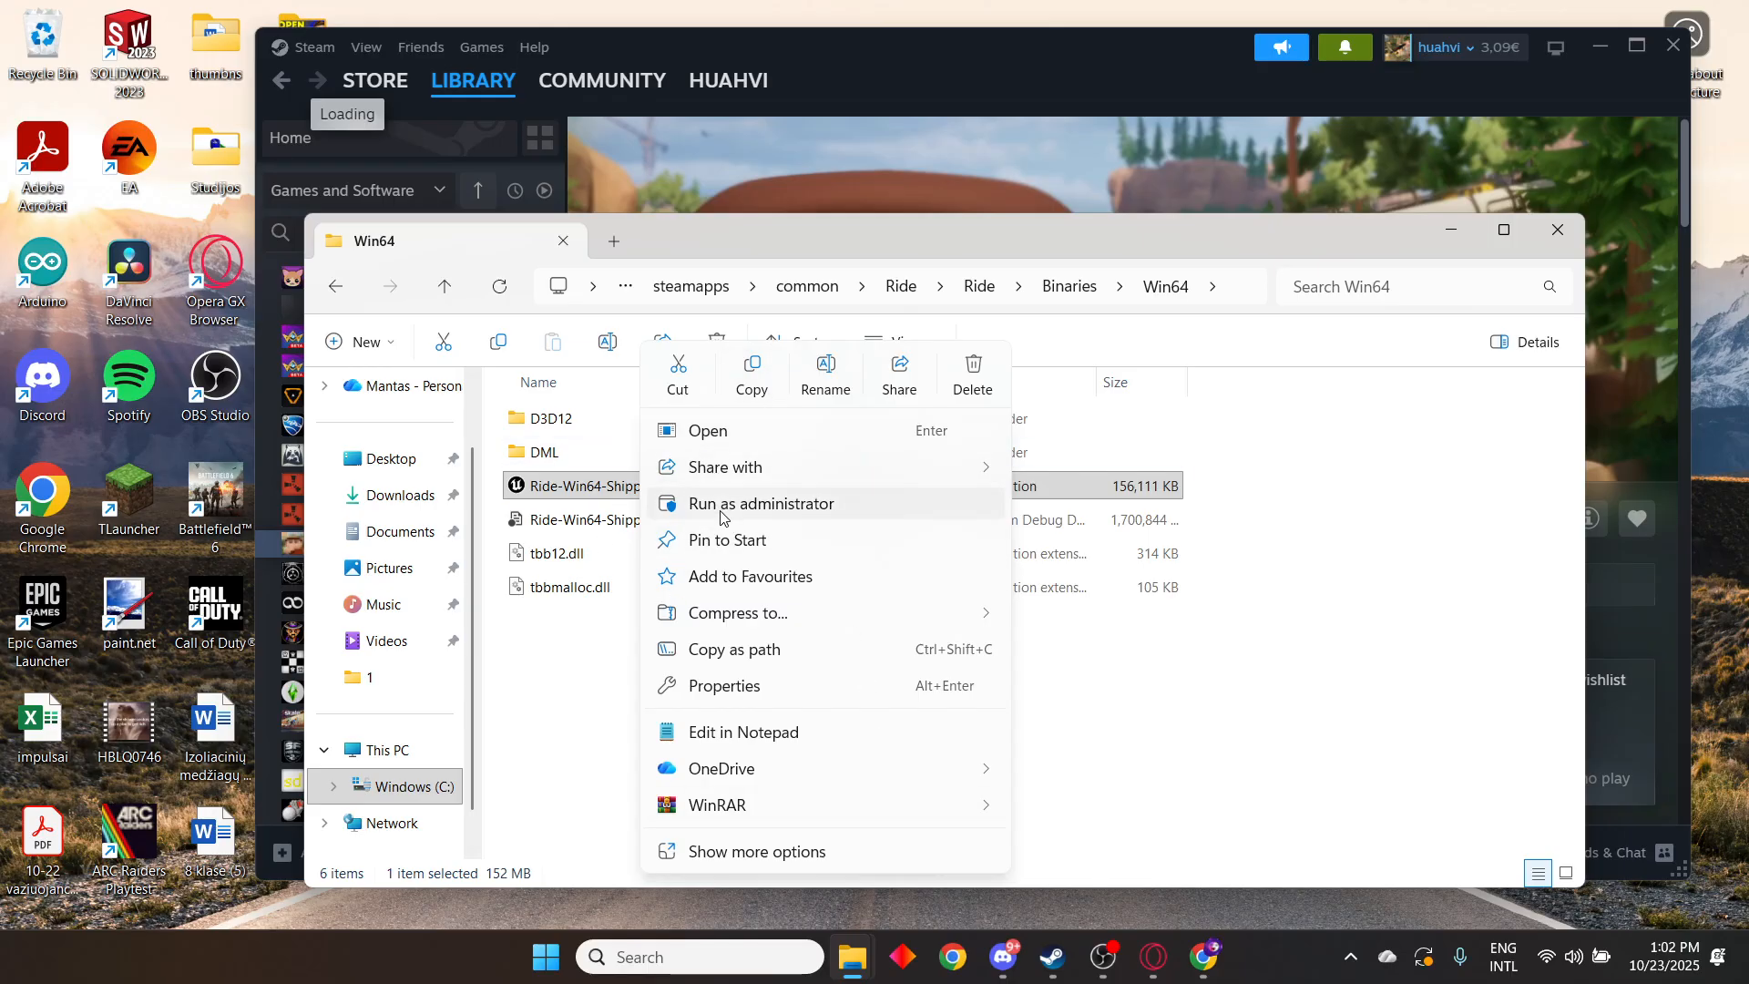
mouse_move(723, 685)
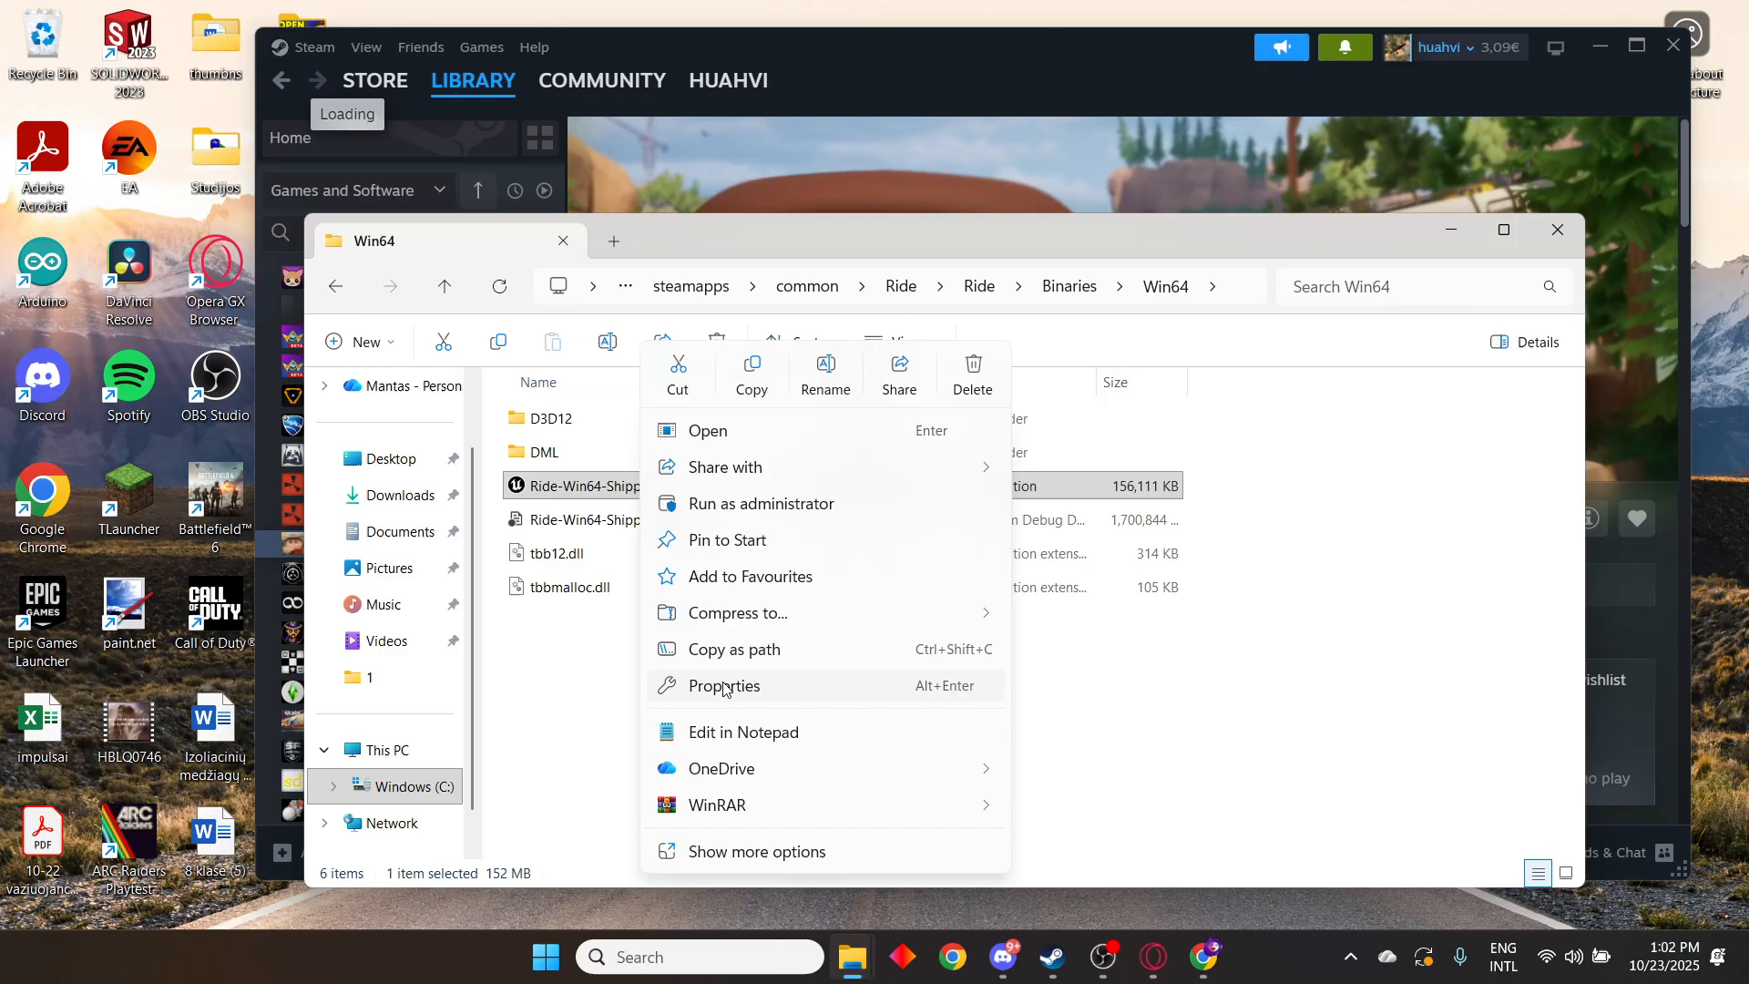
click(723, 685)
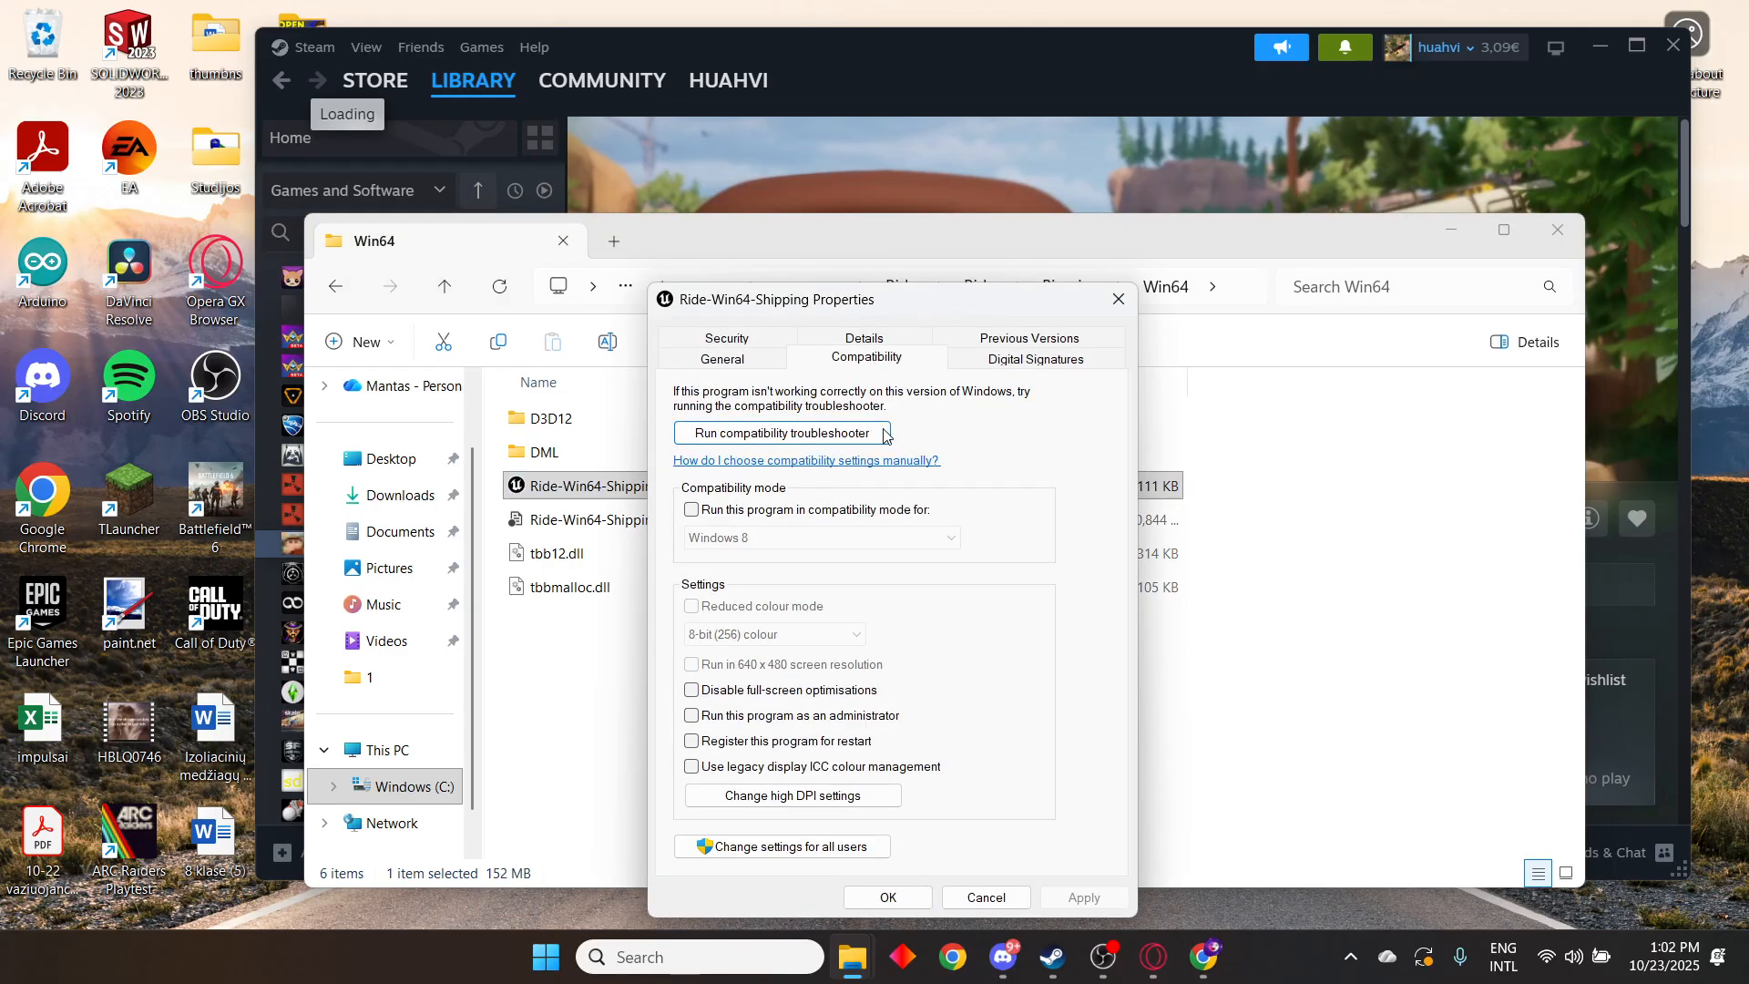
Enable 'Run this program in compatibility mode for' Windows 8 and apply it
click(692, 510)
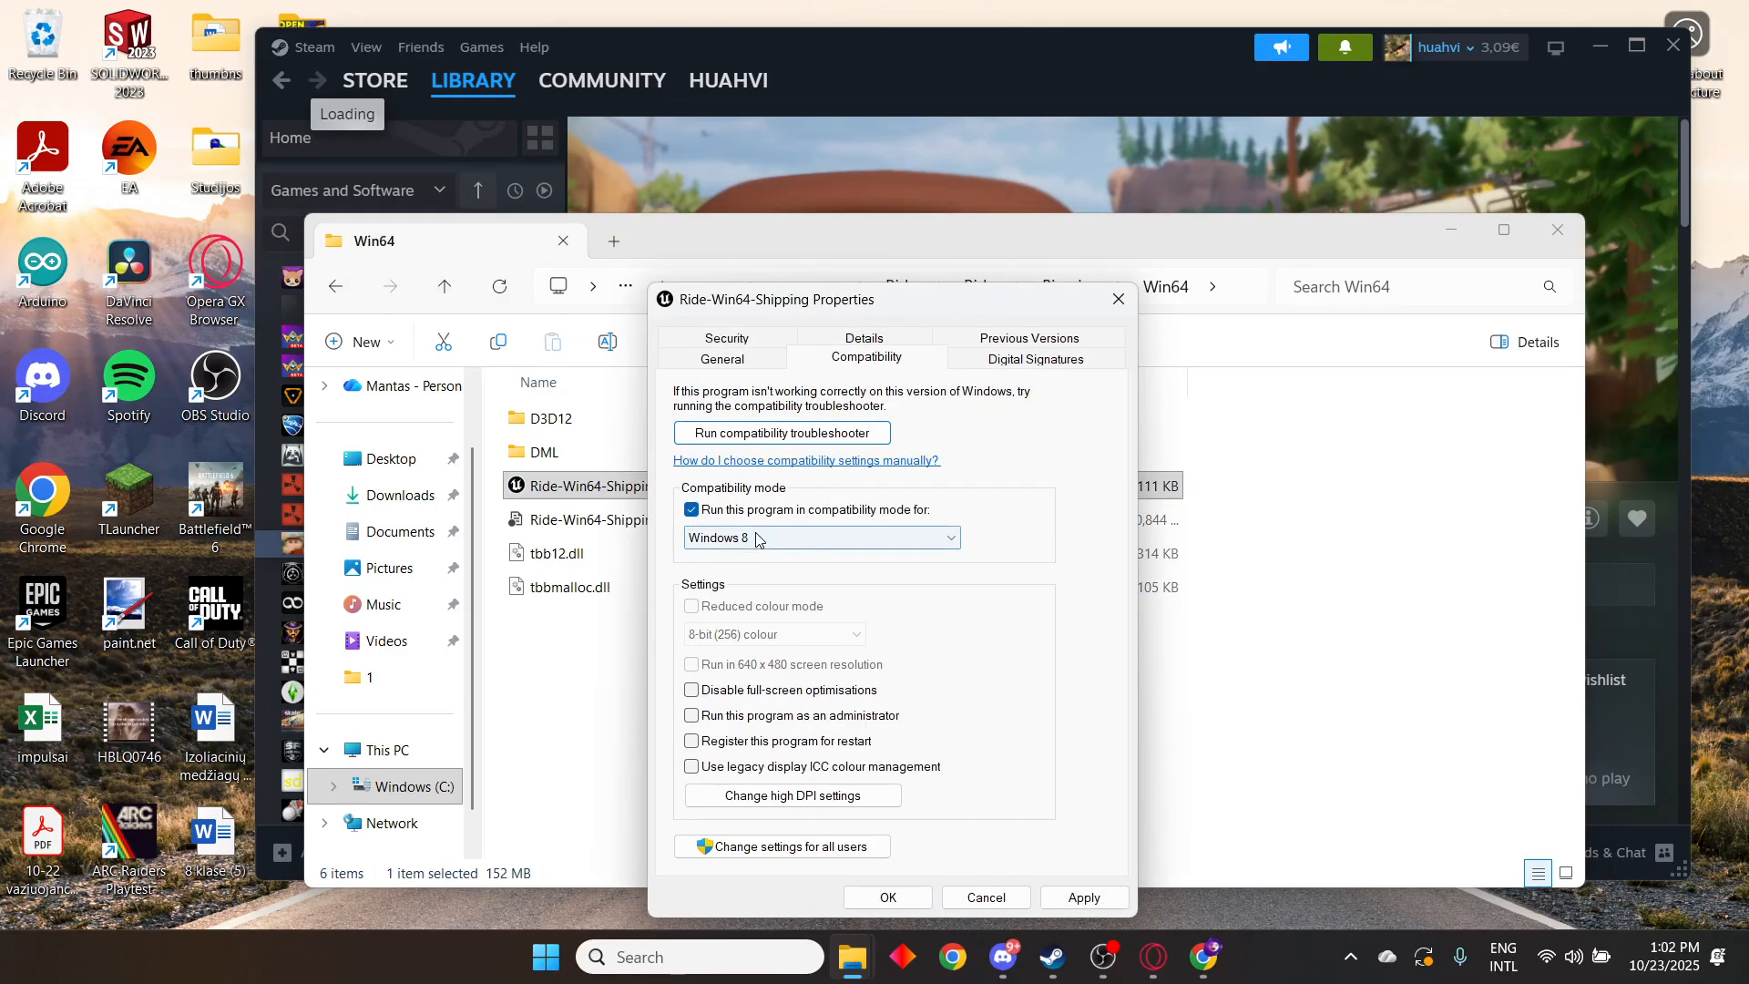
click(1082, 896)
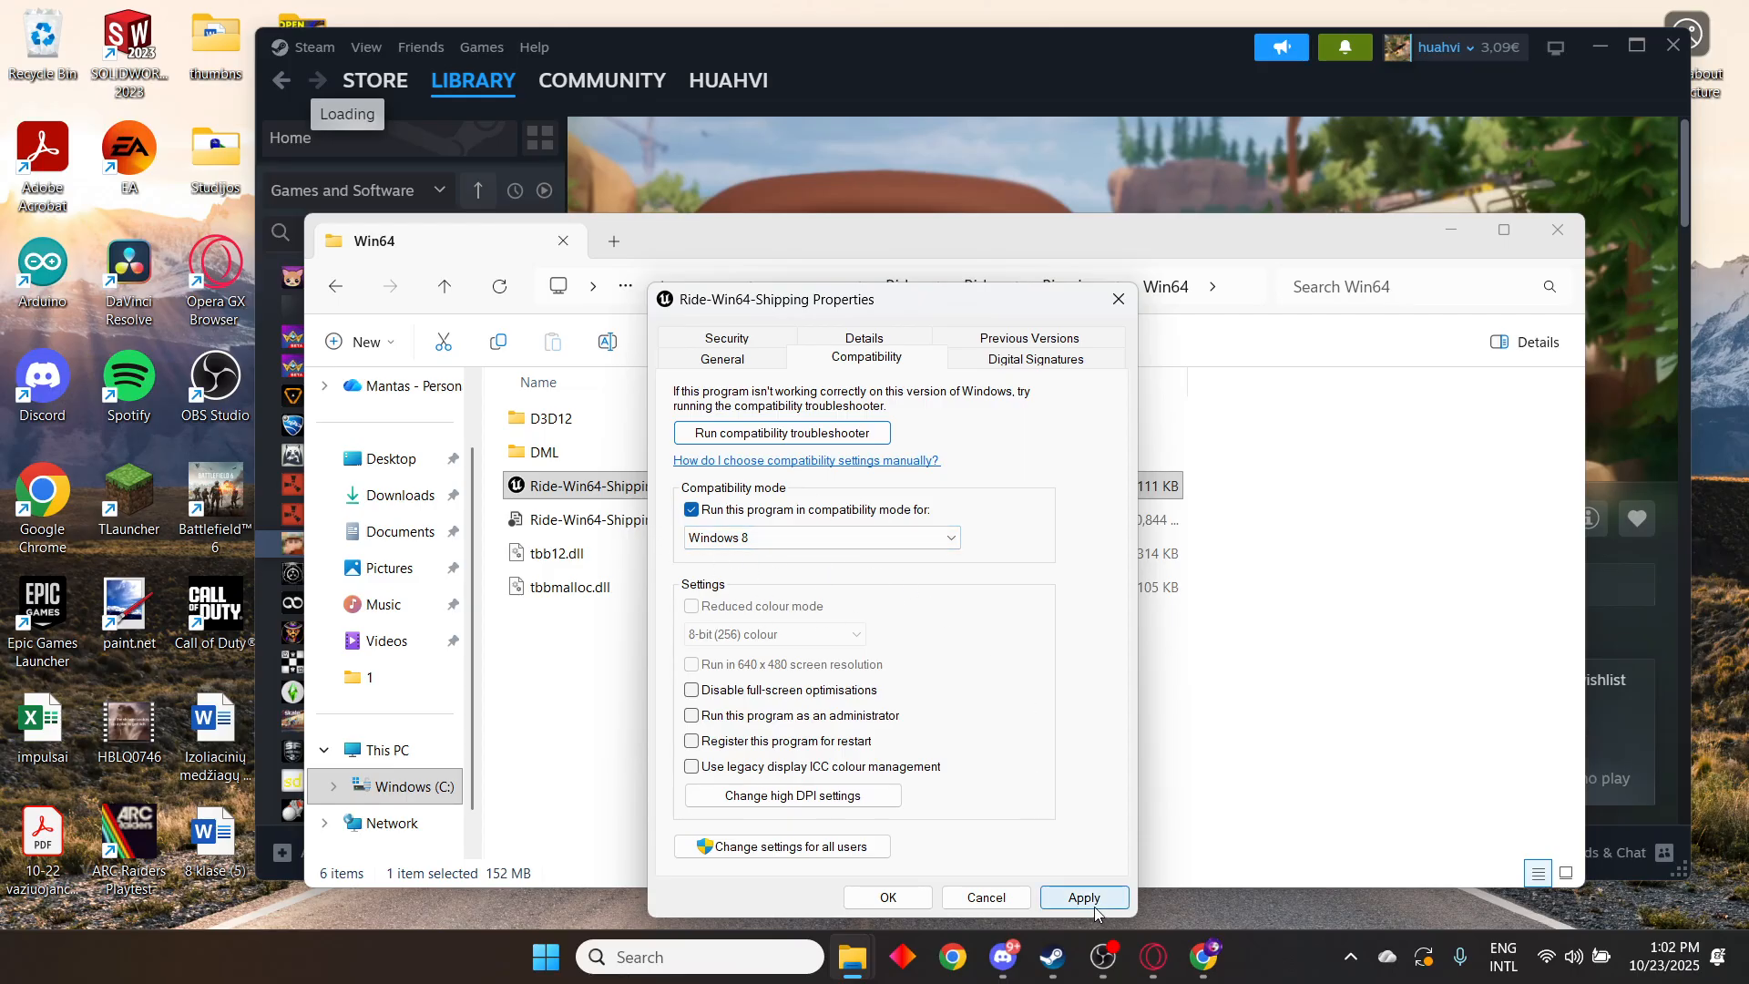